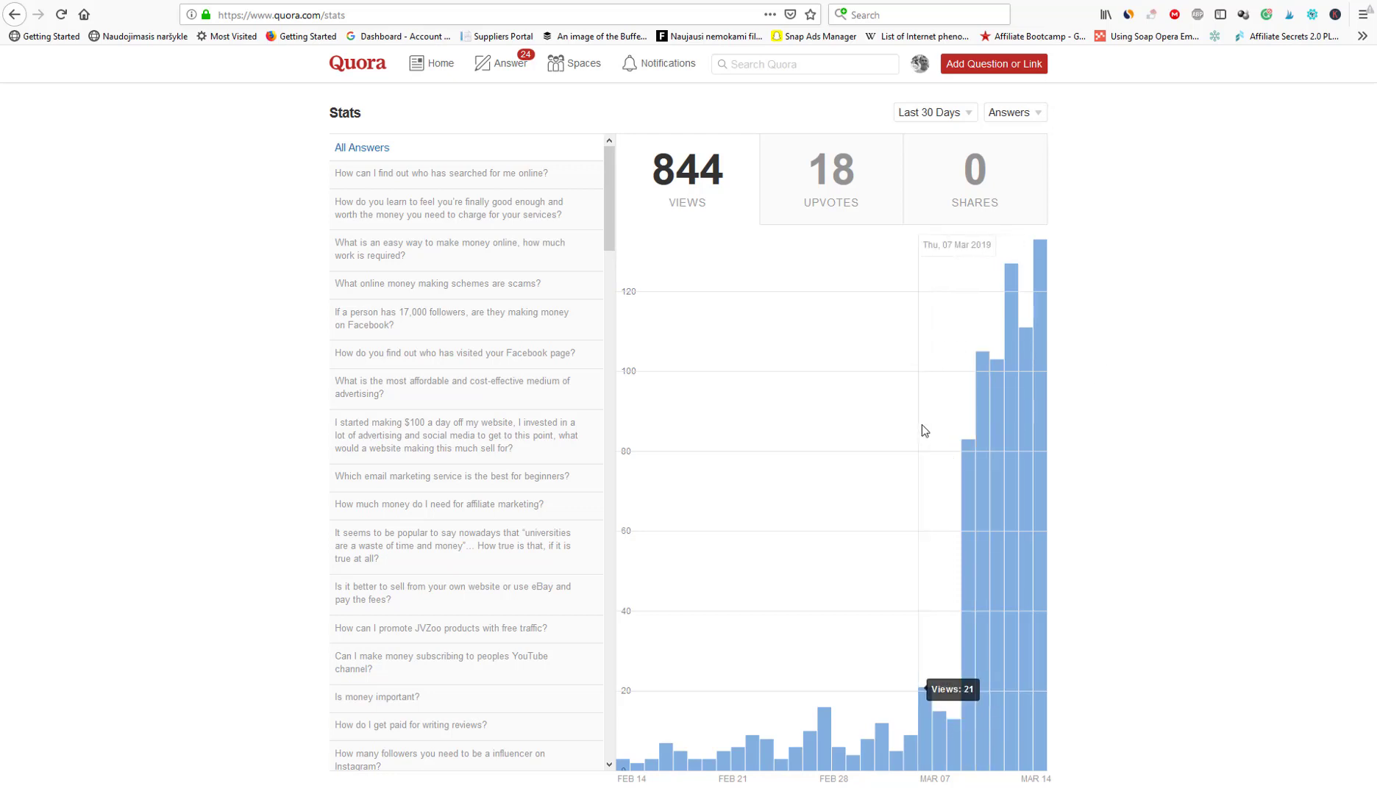
pyautogui.moveTo(1166, 228)
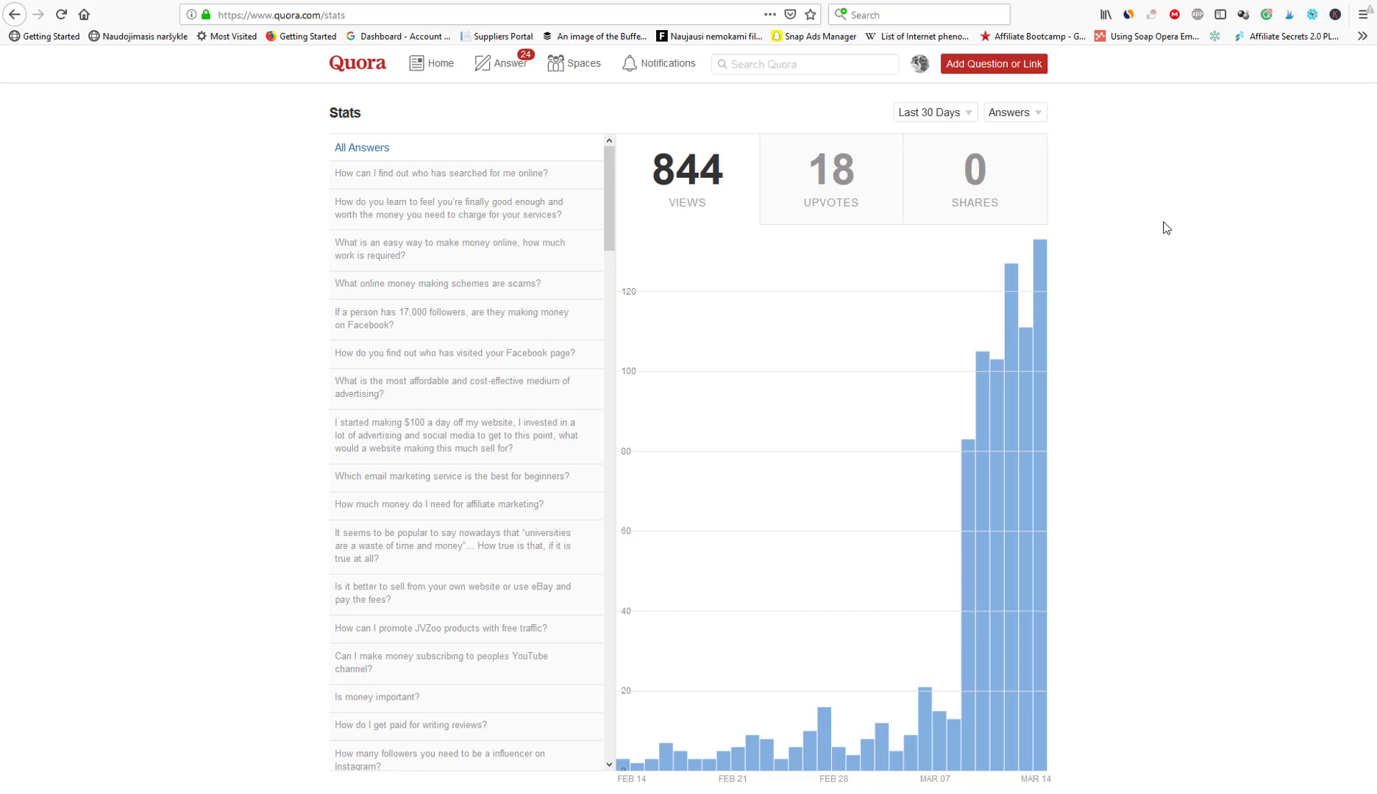
pyautogui.moveTo(1172, 224)
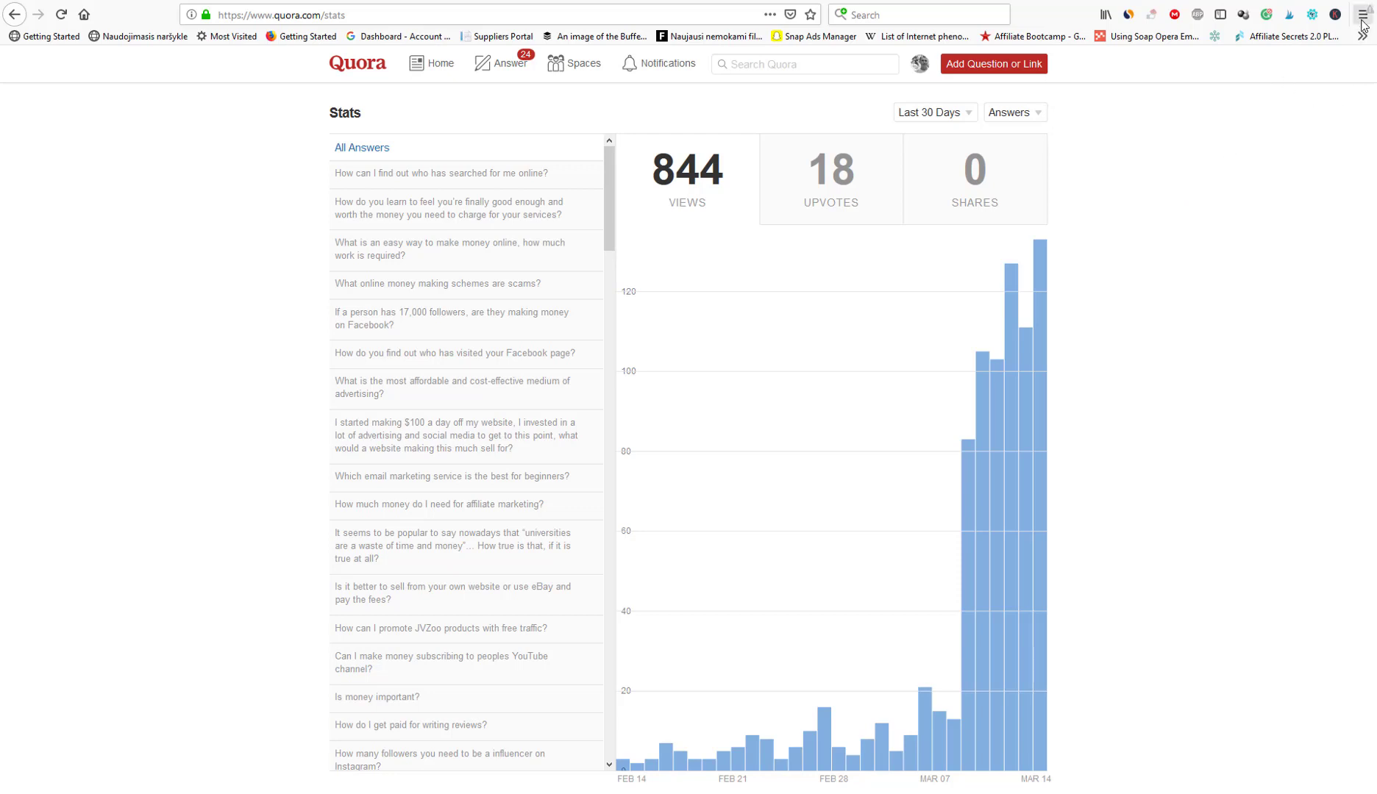
# Start a new private browsing window from the Firefox main menu.
pyautogui.click(1365, 15)
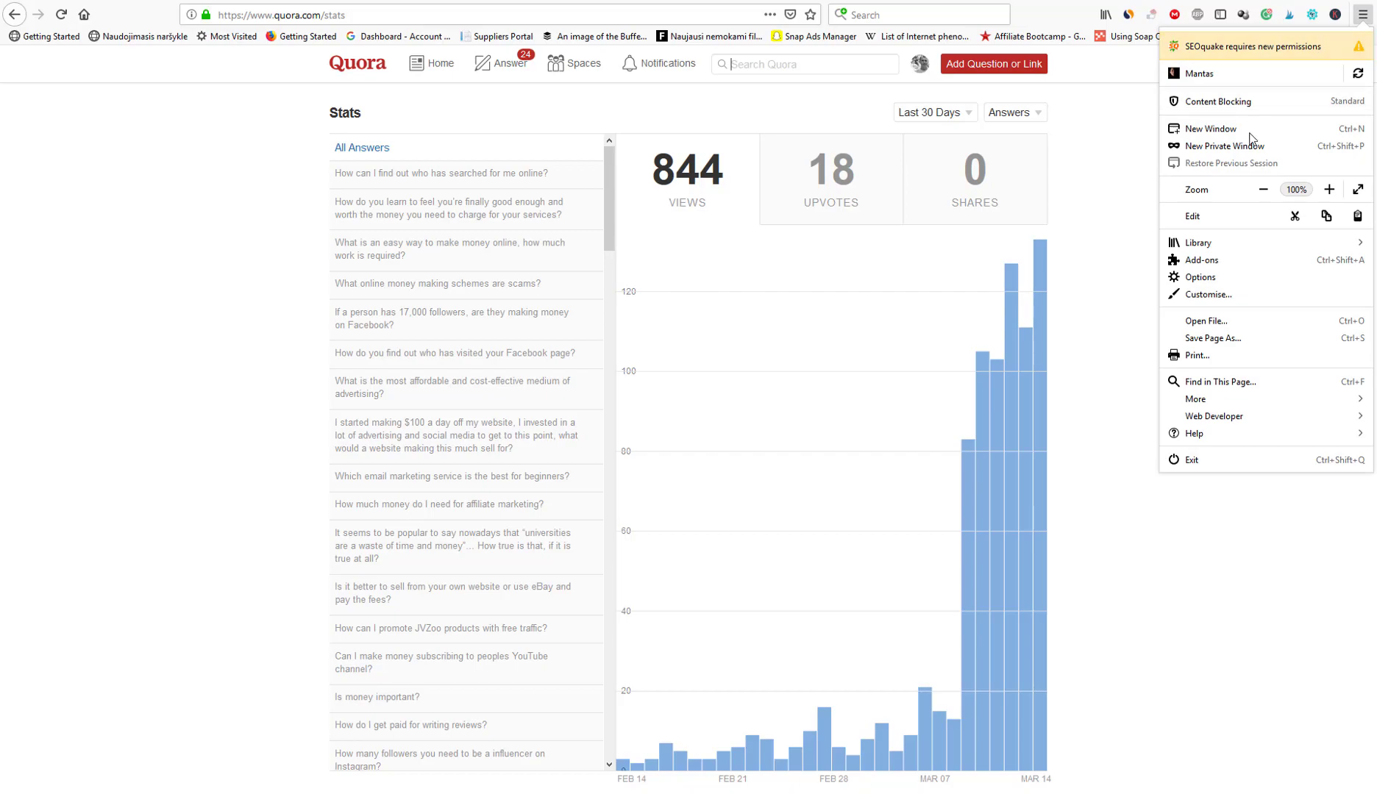
pyautogui.click(1221, 145)
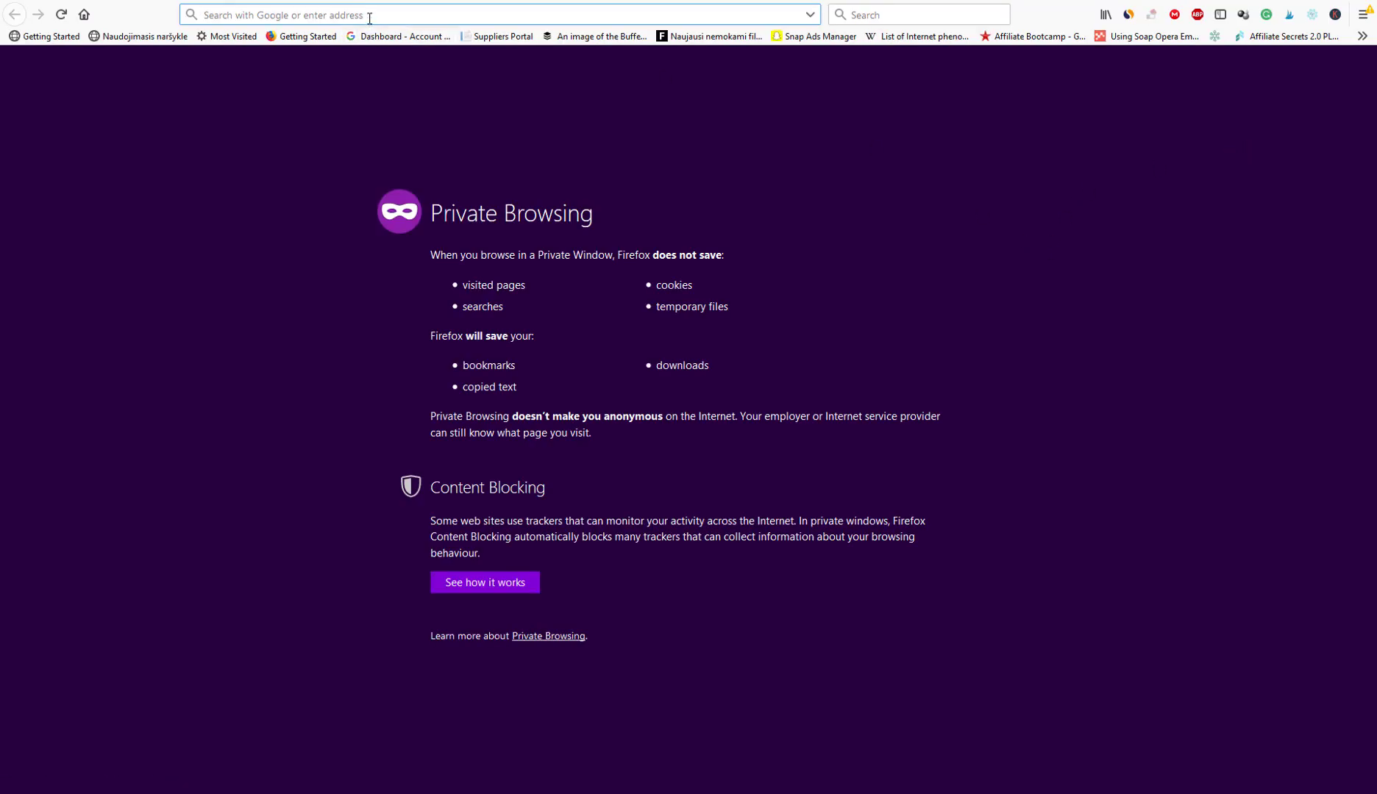
# Load Google in the private window and begin typing 'quora' in the search box.
pyautogui.write('getresponse.co.uk/')
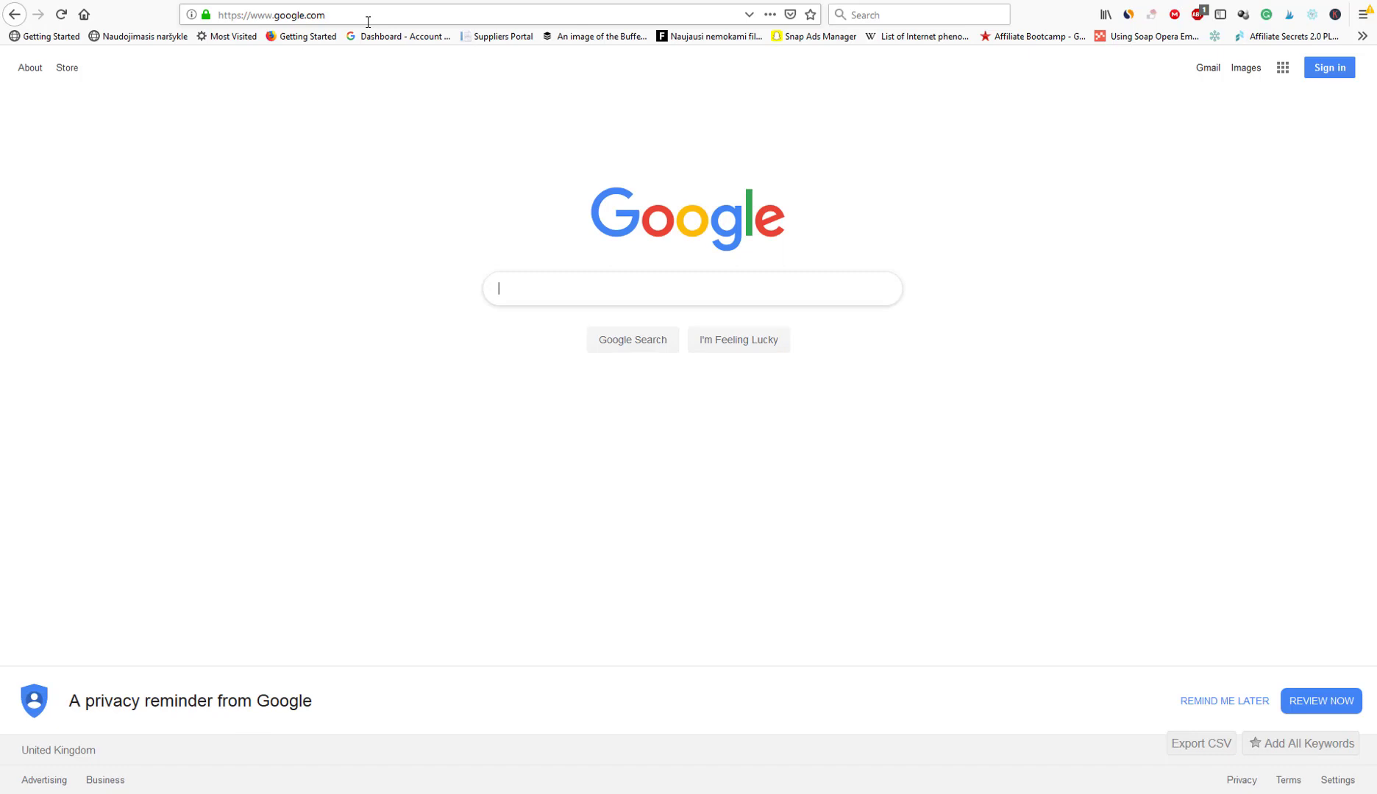
pyautogui.moveTo(441, 295)
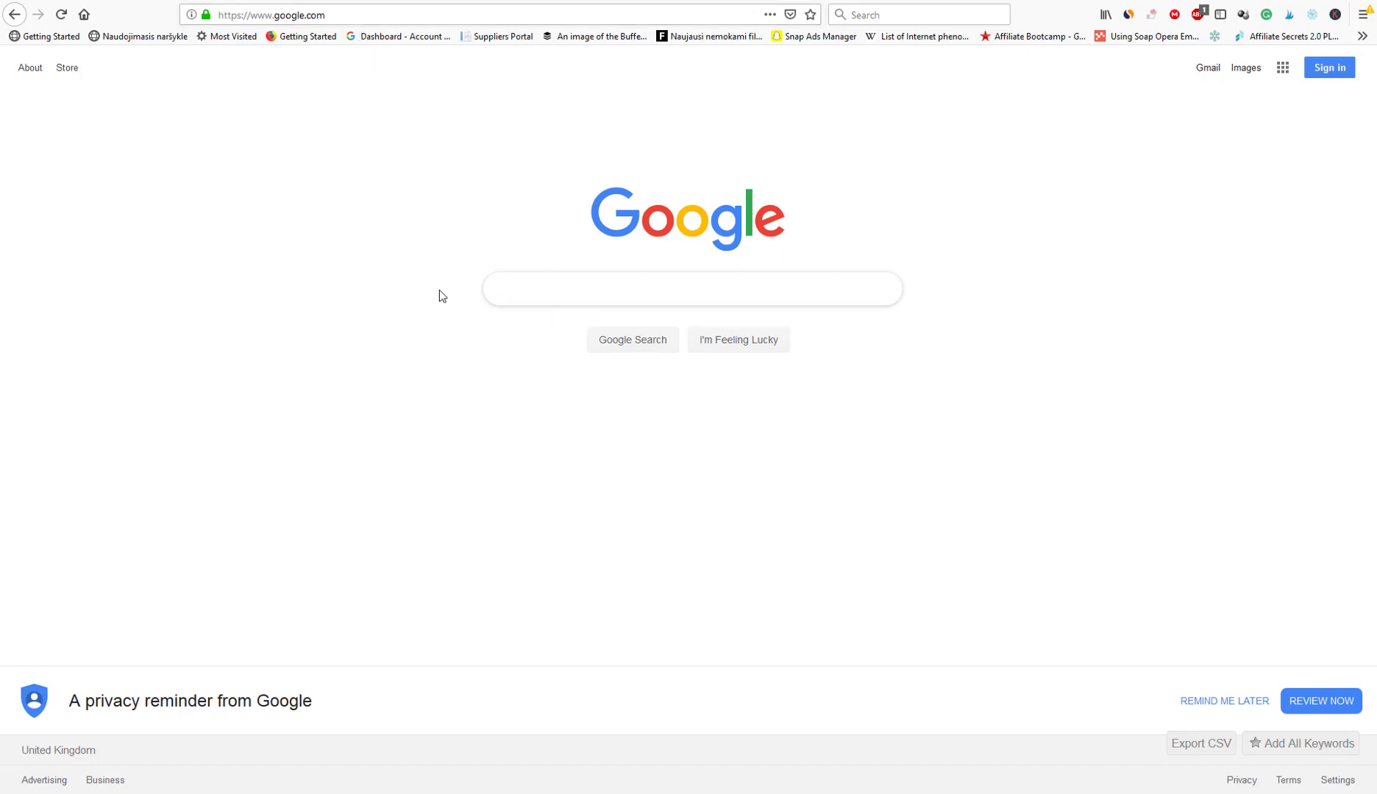
pyautogui.moveTo(234, 297)
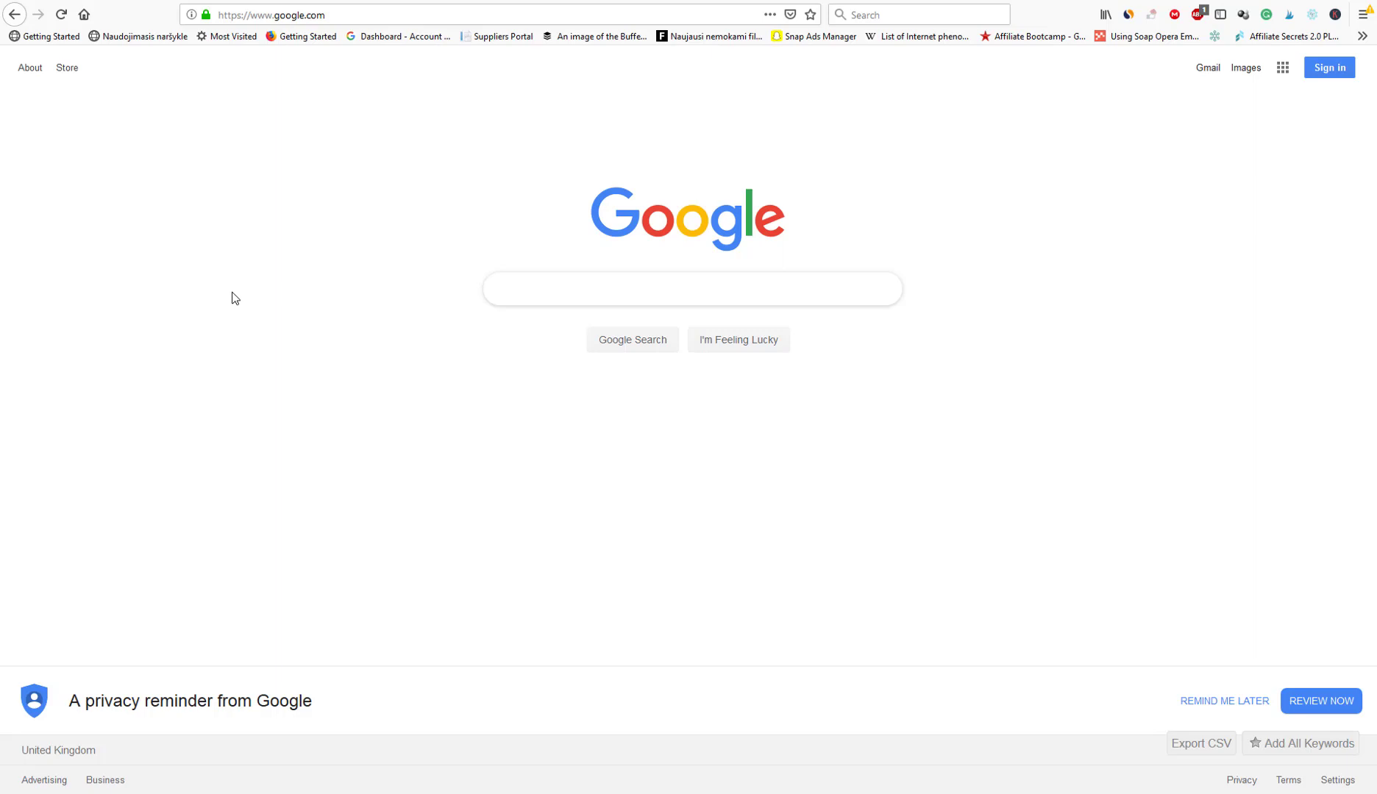
pyautogui.click(691, 288)
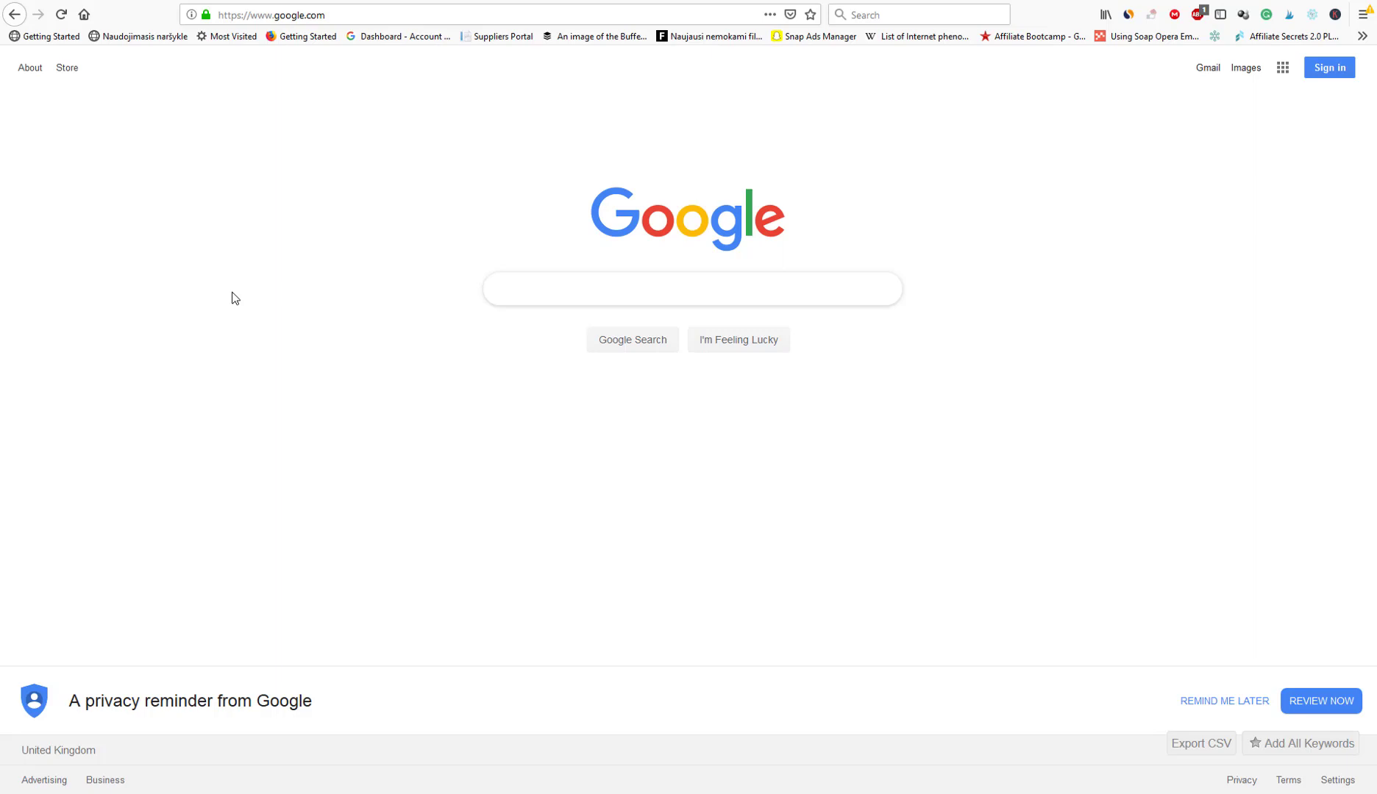
pyautogui.click(690, 289)
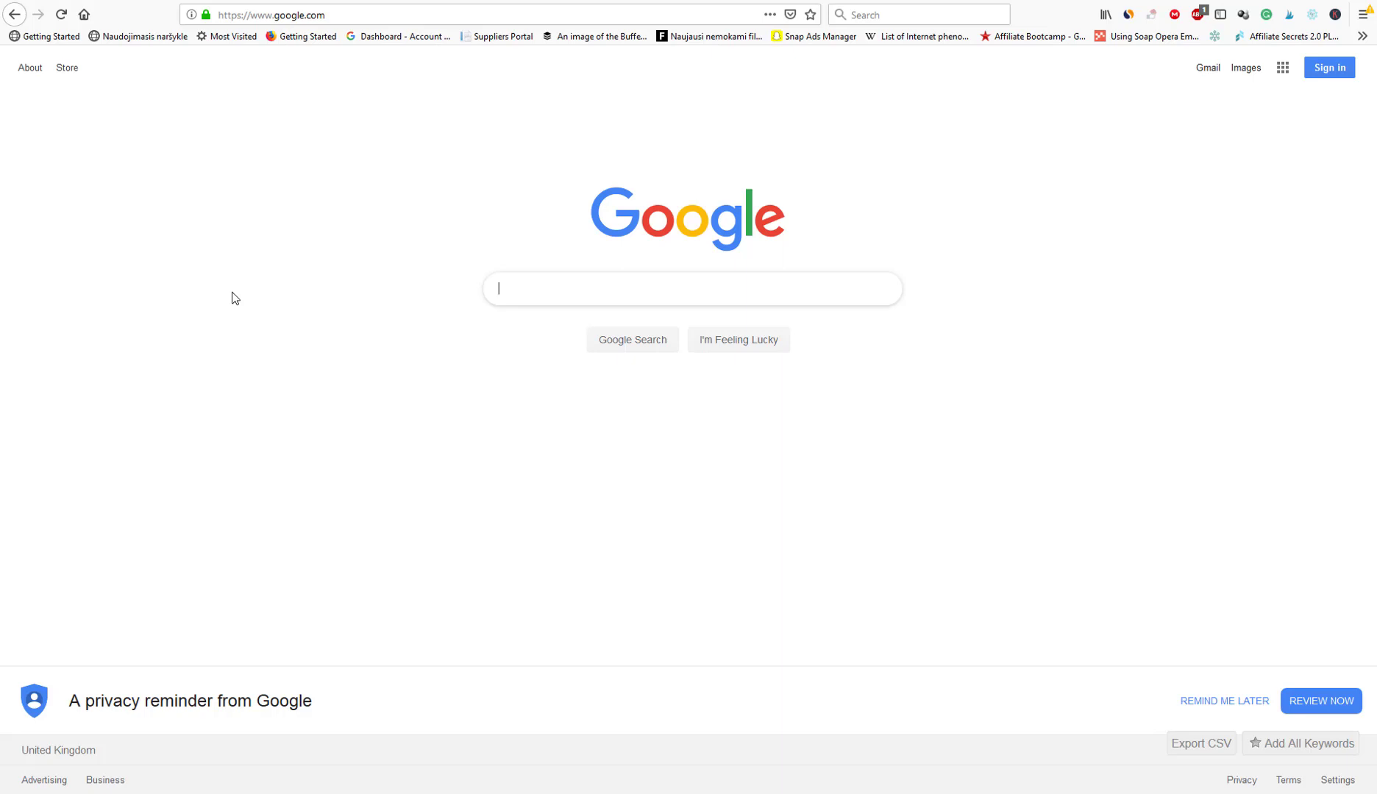
pyautogui.write('quora')
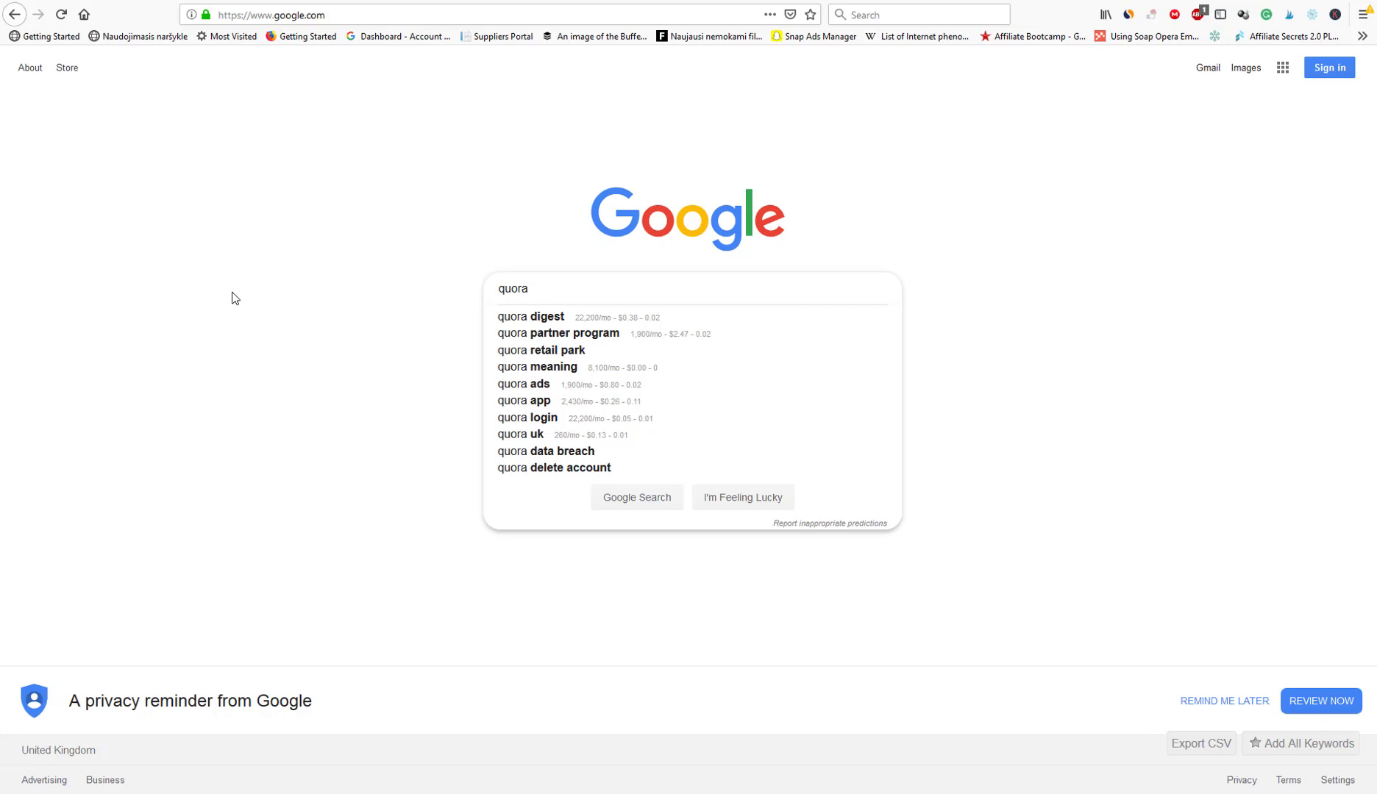
# Search Google for 'quora dog training' to list Quora dog-training questions.
pyautogui.write('" "')
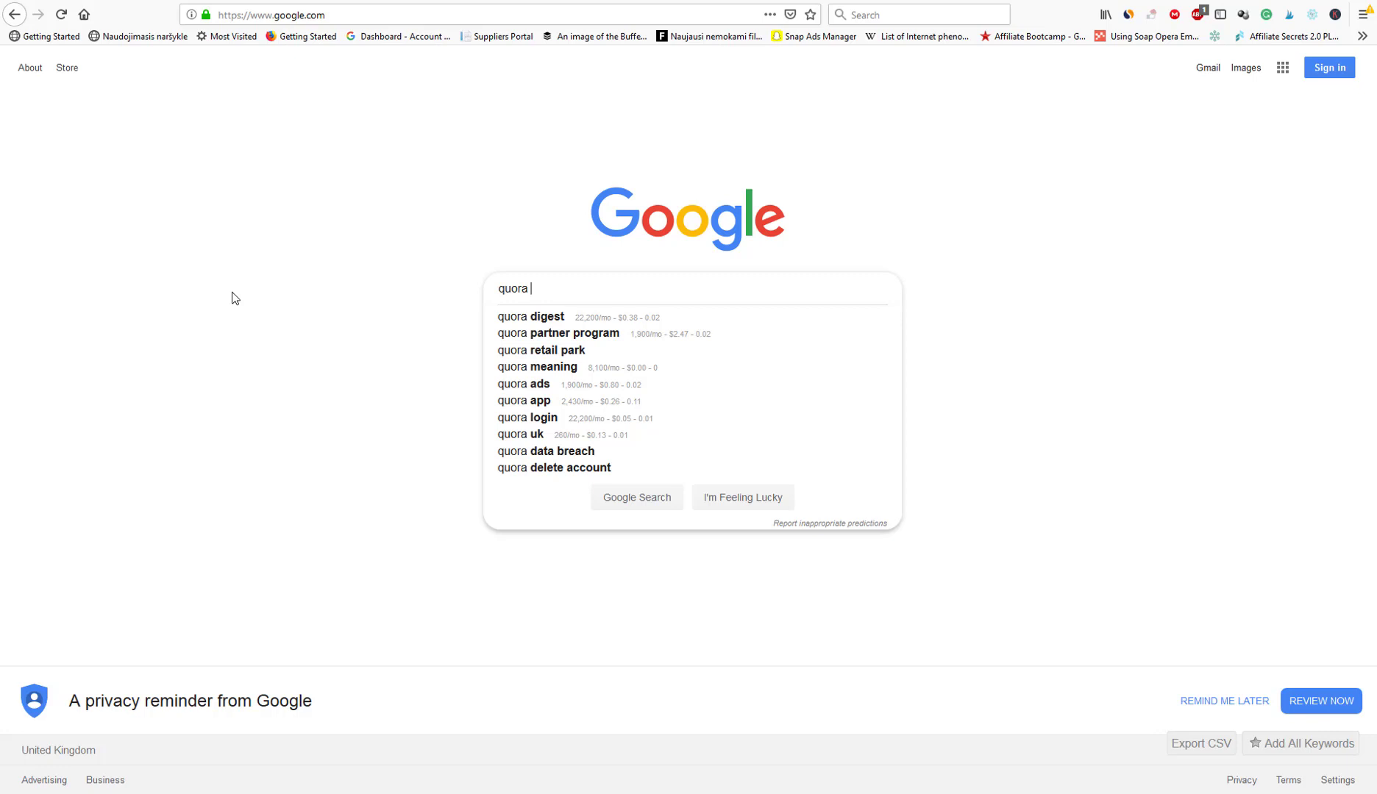
pyautogui.write('dog traing')
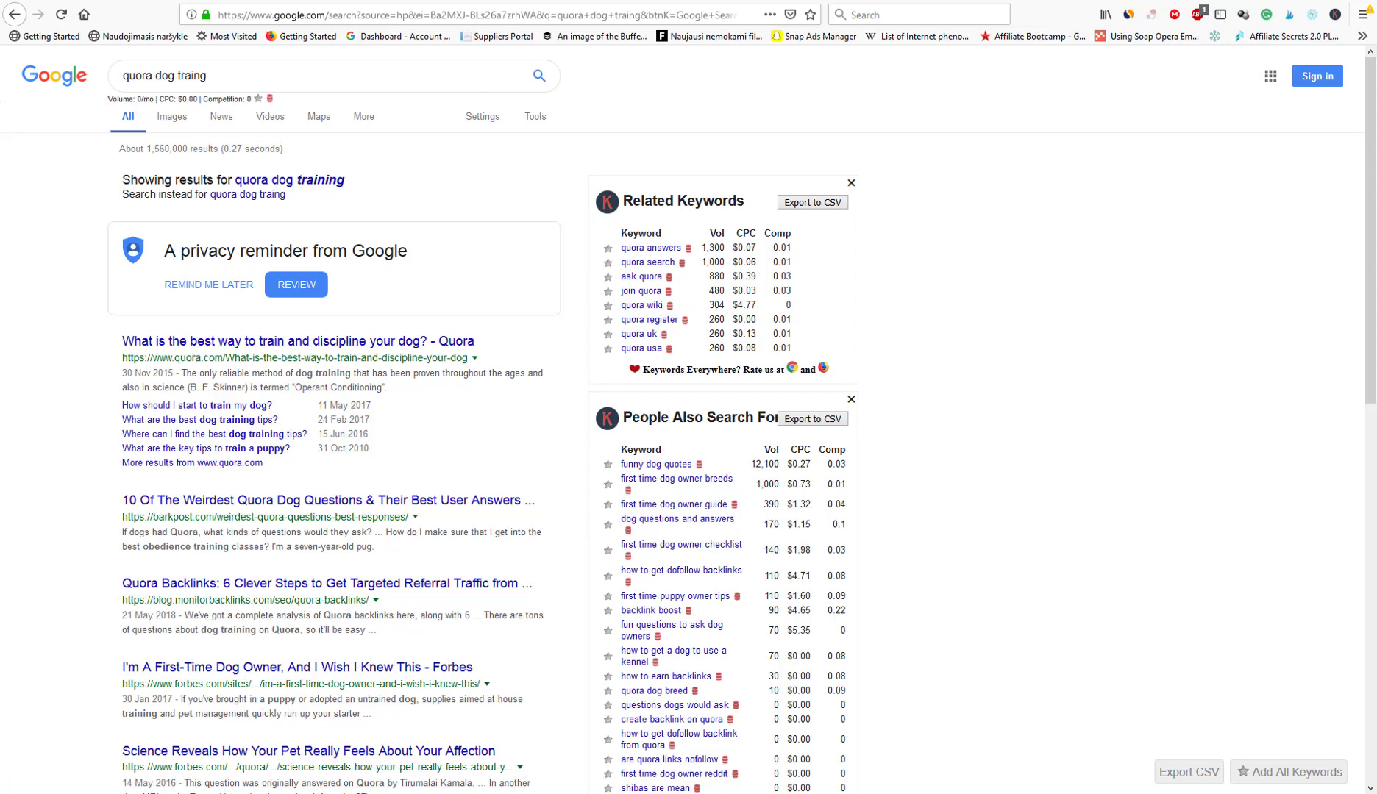
# Open the top result 'What is the best way to train and discipline your dog?' and scroll its answers.
pyautogui.click(299, 341)
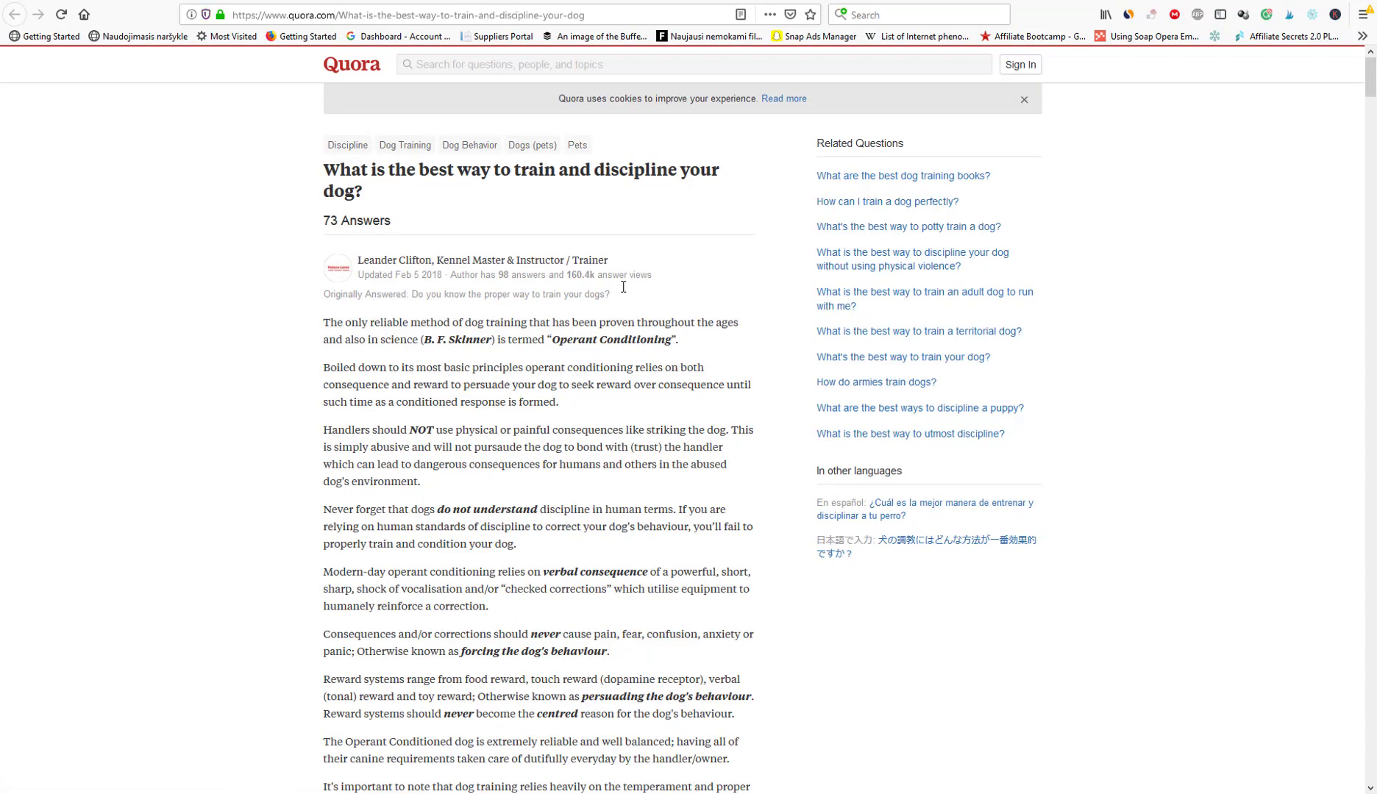
pyautogui.scroll(-3)
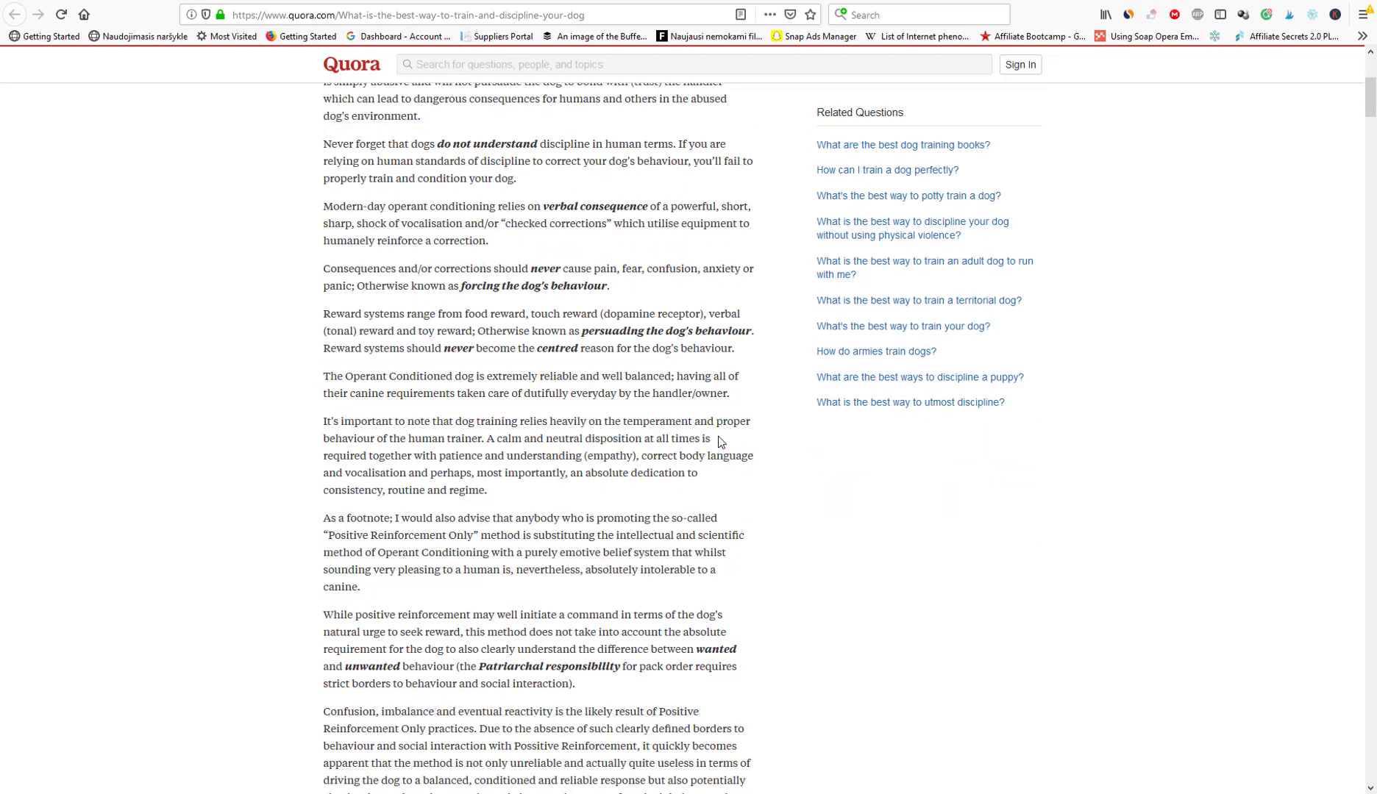
pyautogui.scroll(-3)
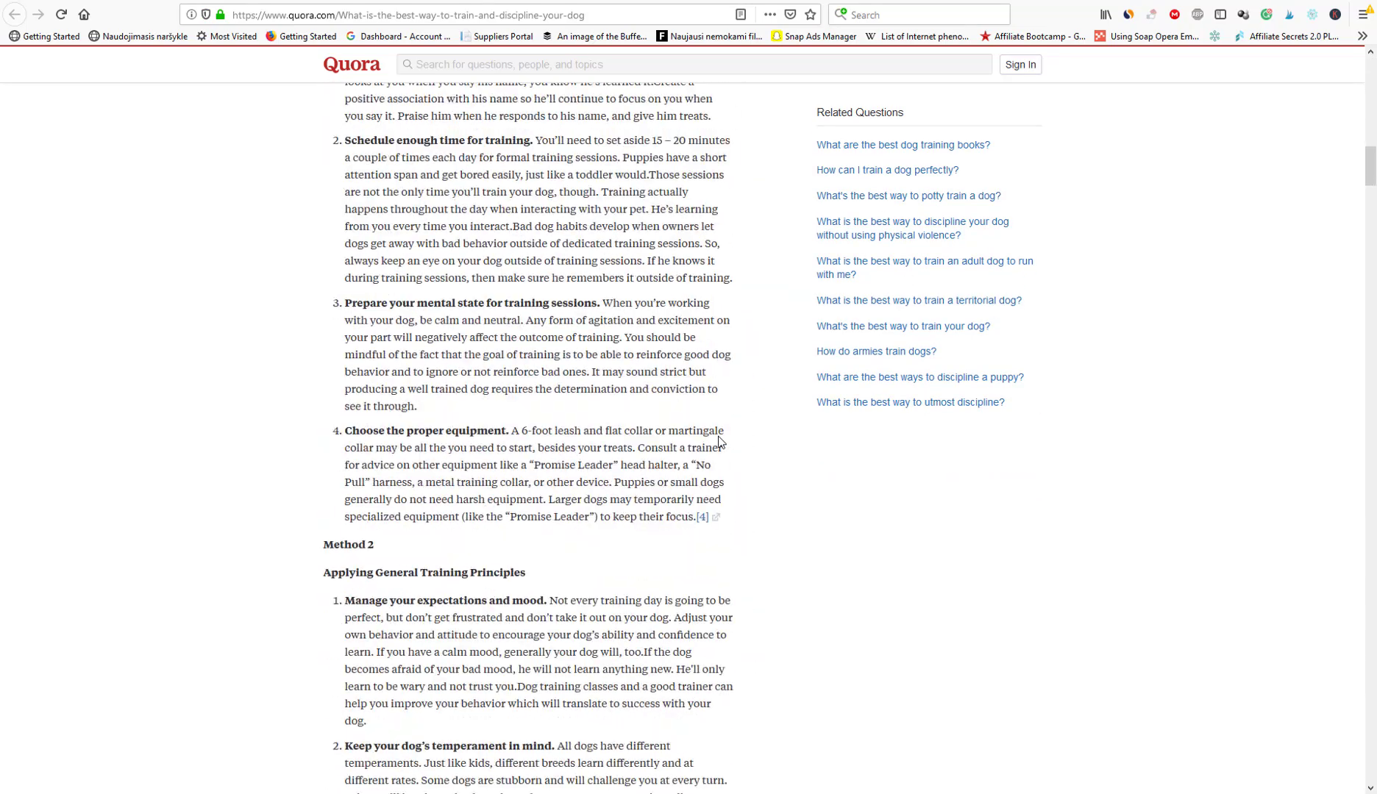
pyautogui.scroll(-3)
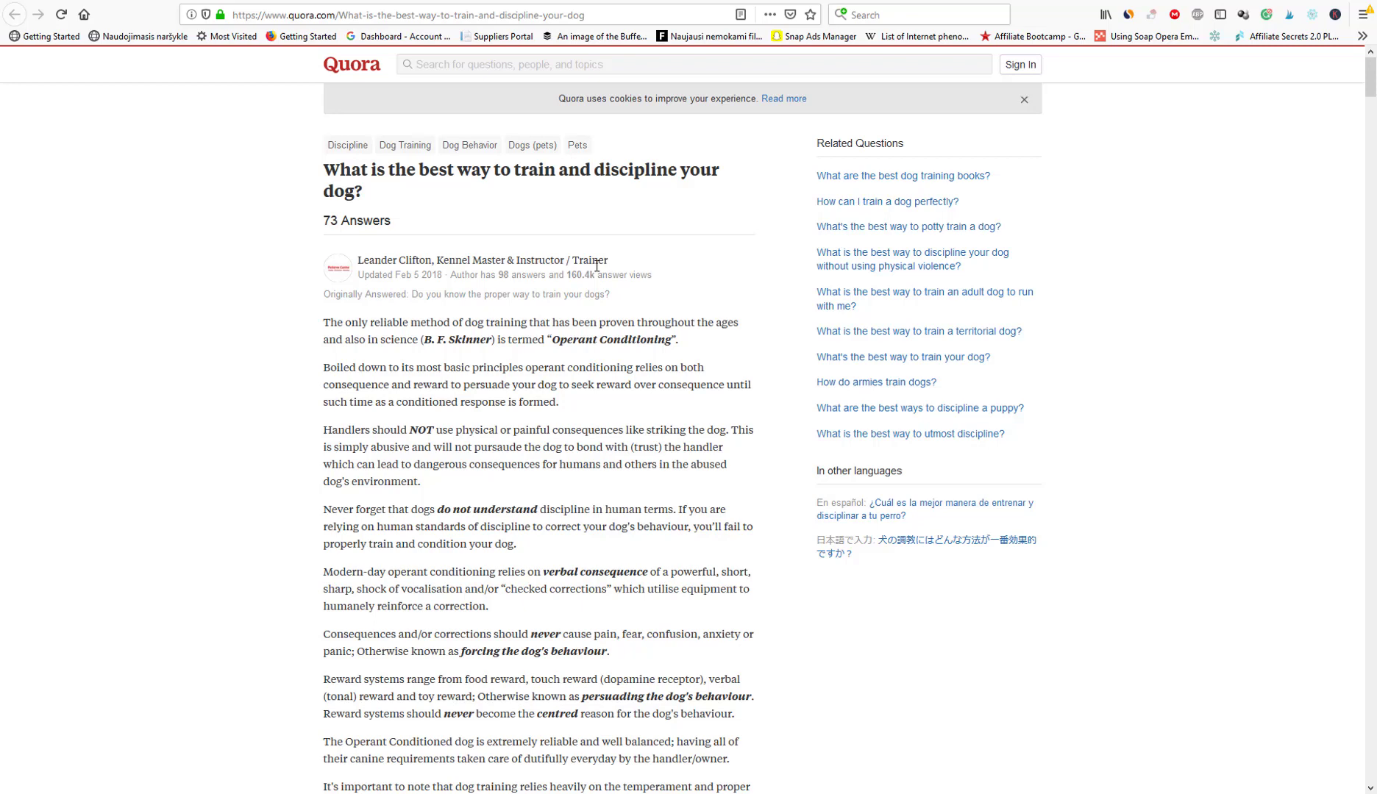
pyautogui.moveTo(728, 253)
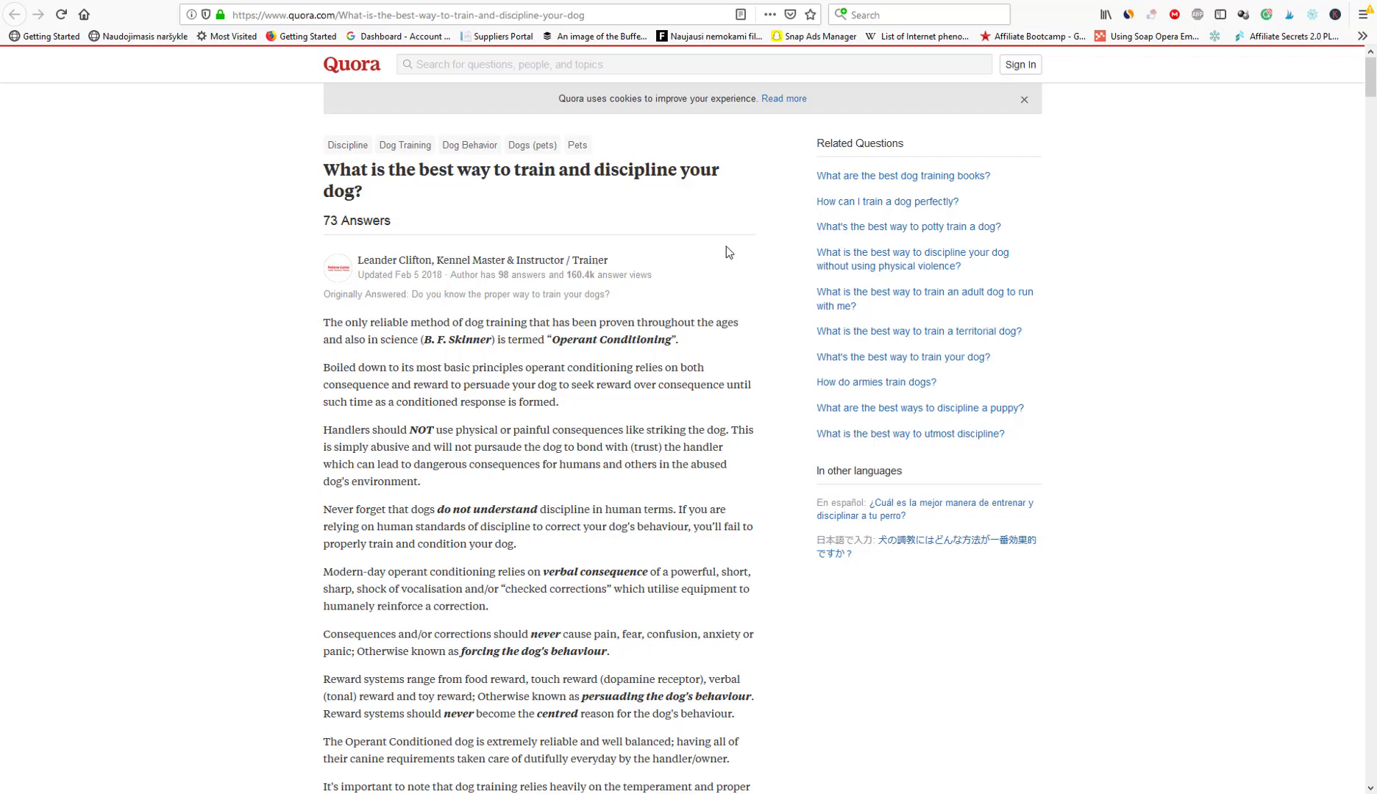